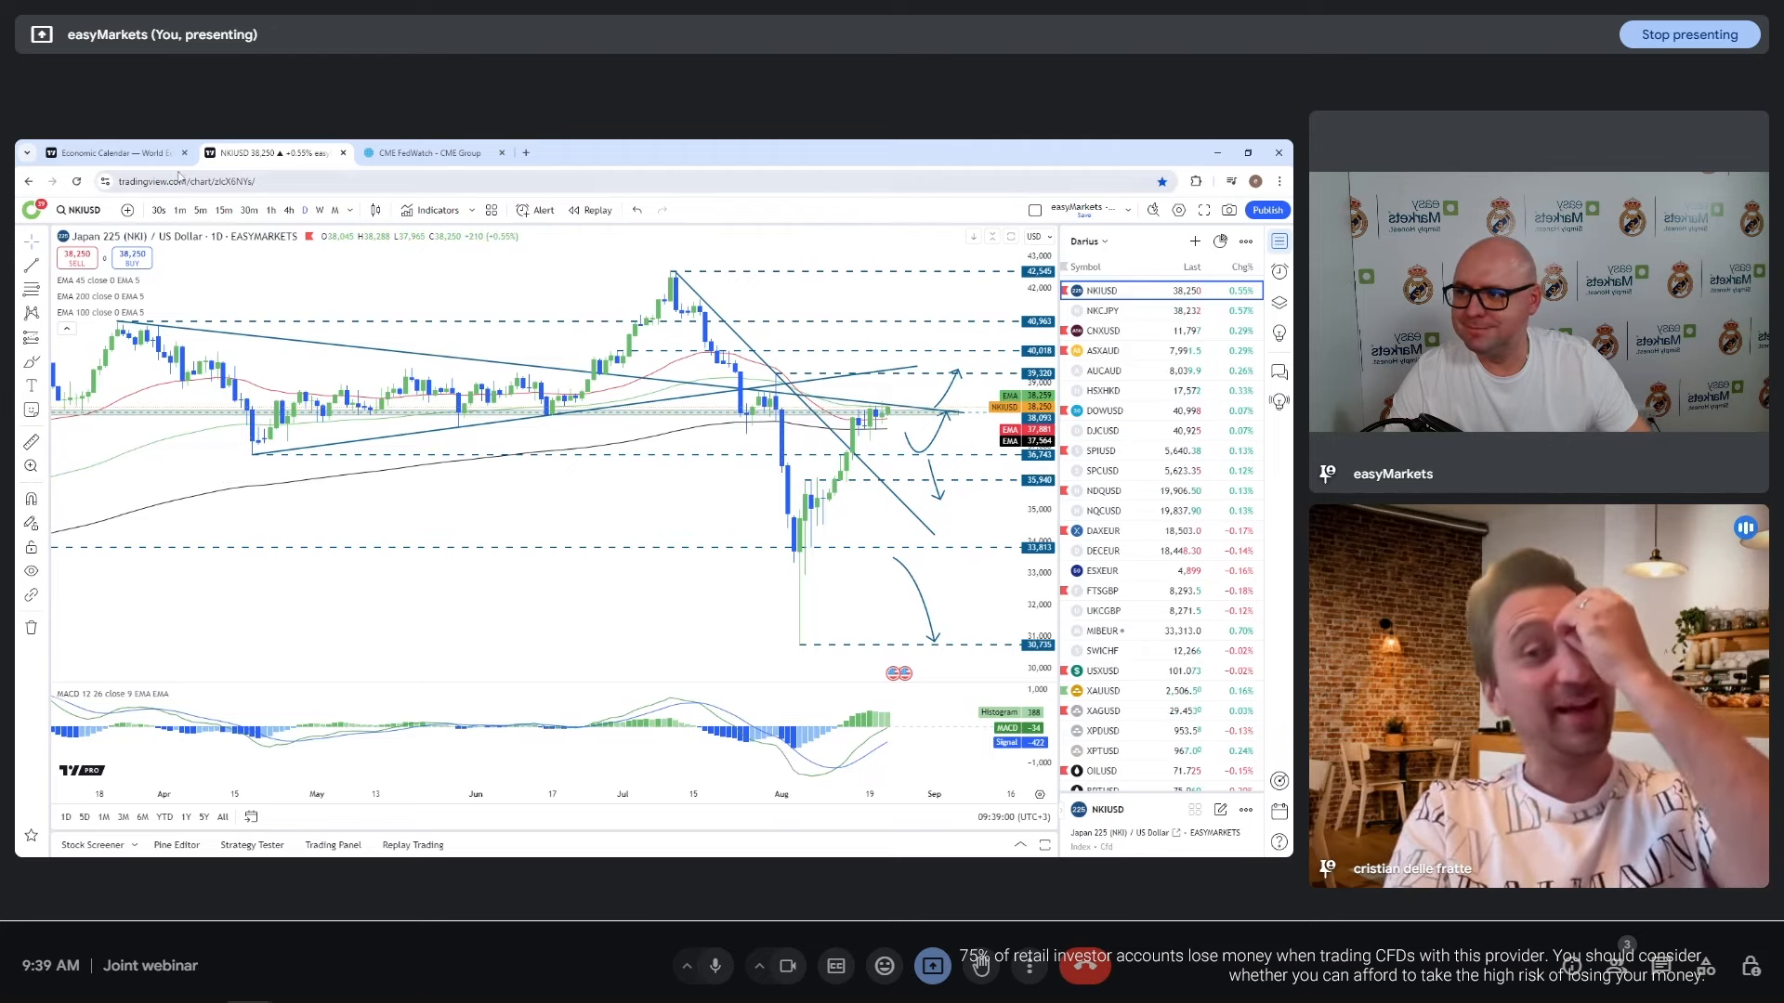
Scroll through the economic calendar to review upcoming events
left_click(114, 152)
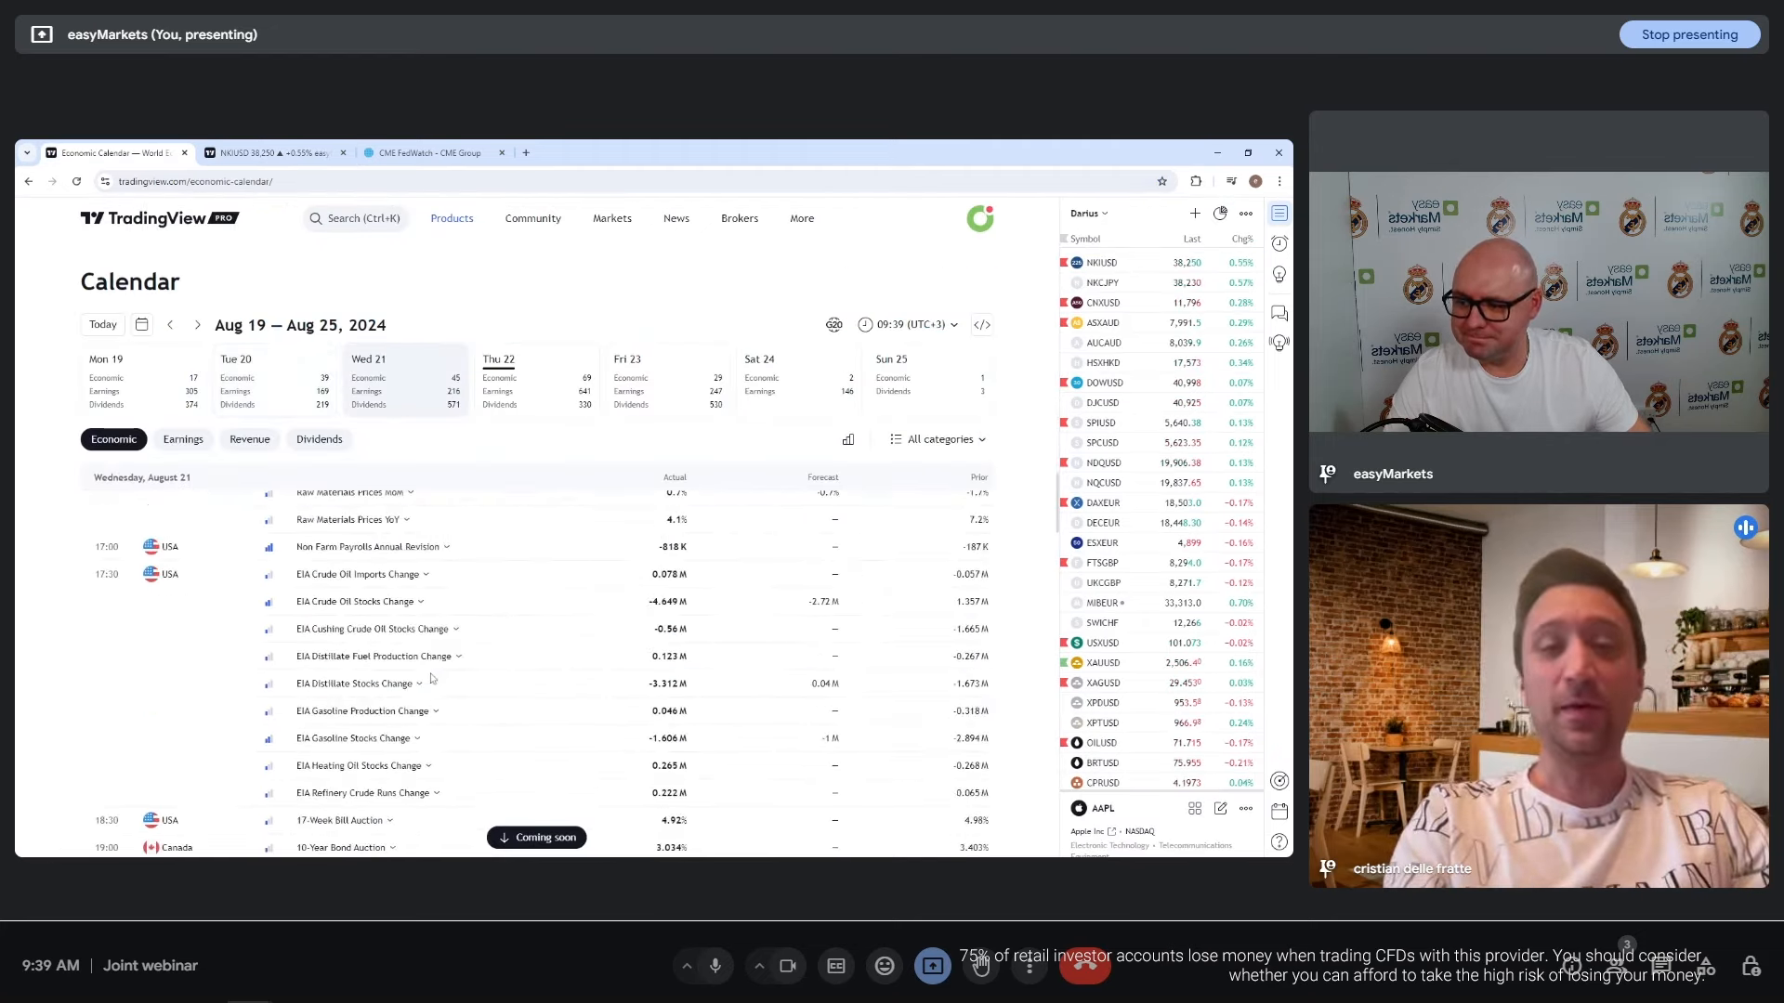
scroll("down", 3)
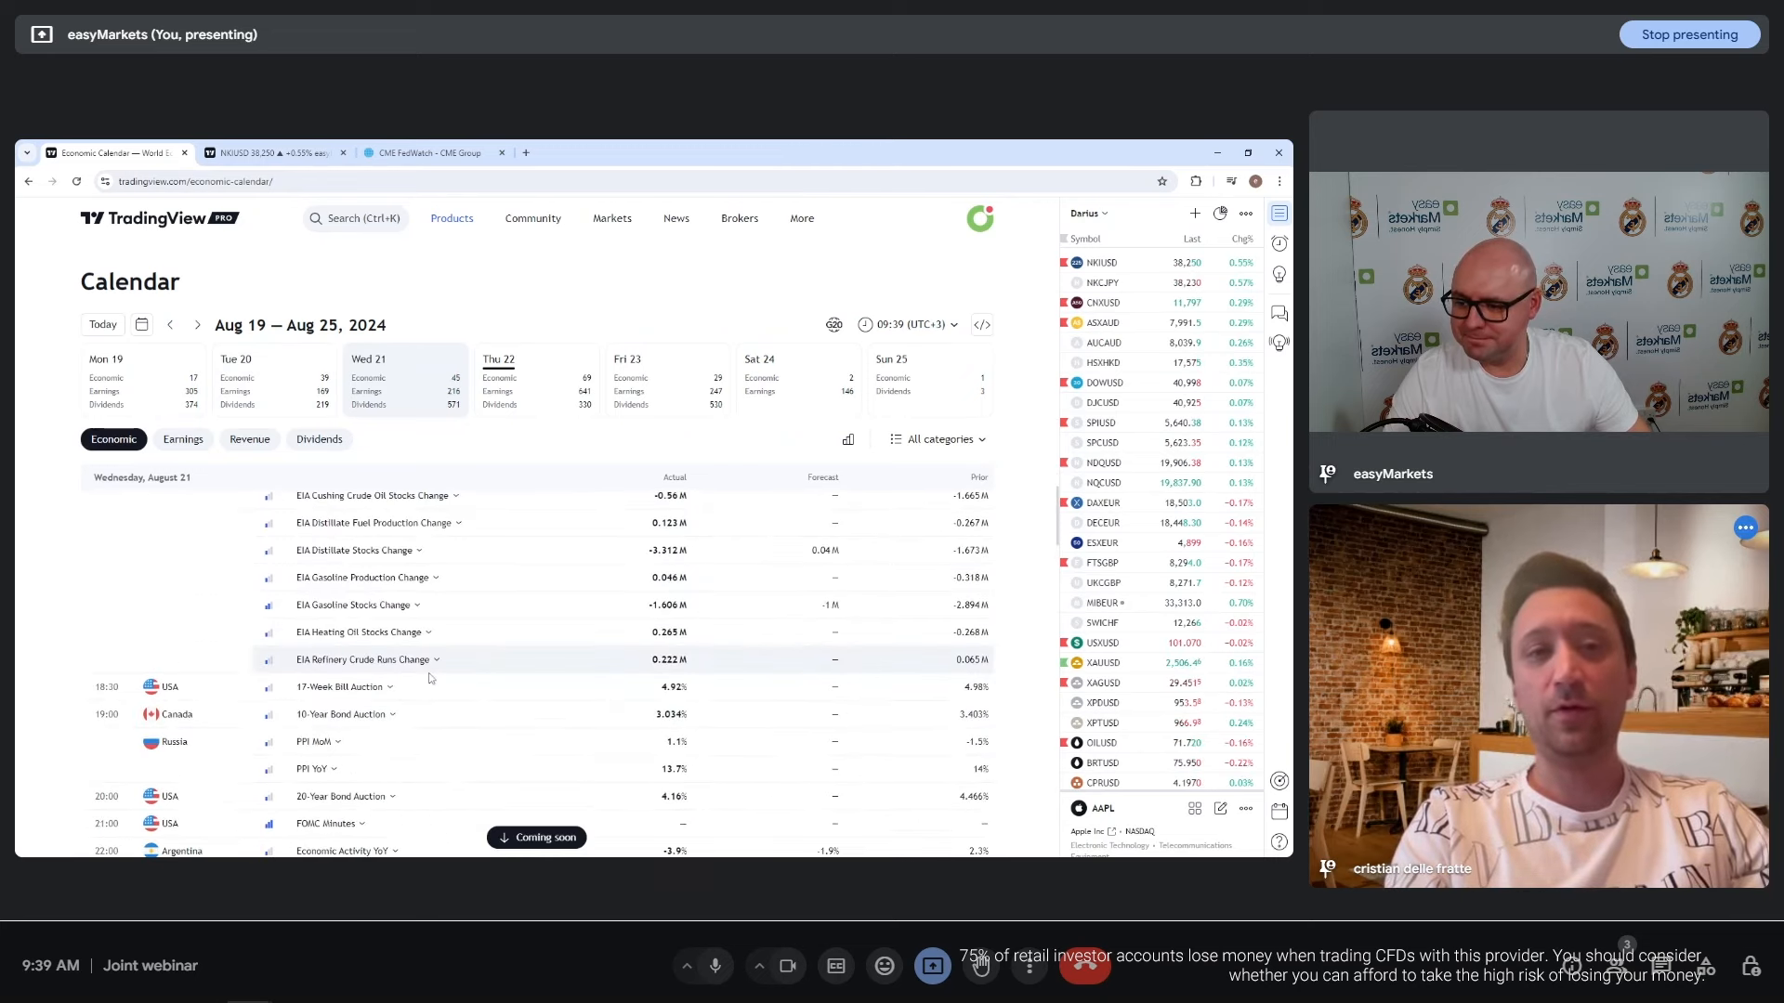
scroll("down", 3)
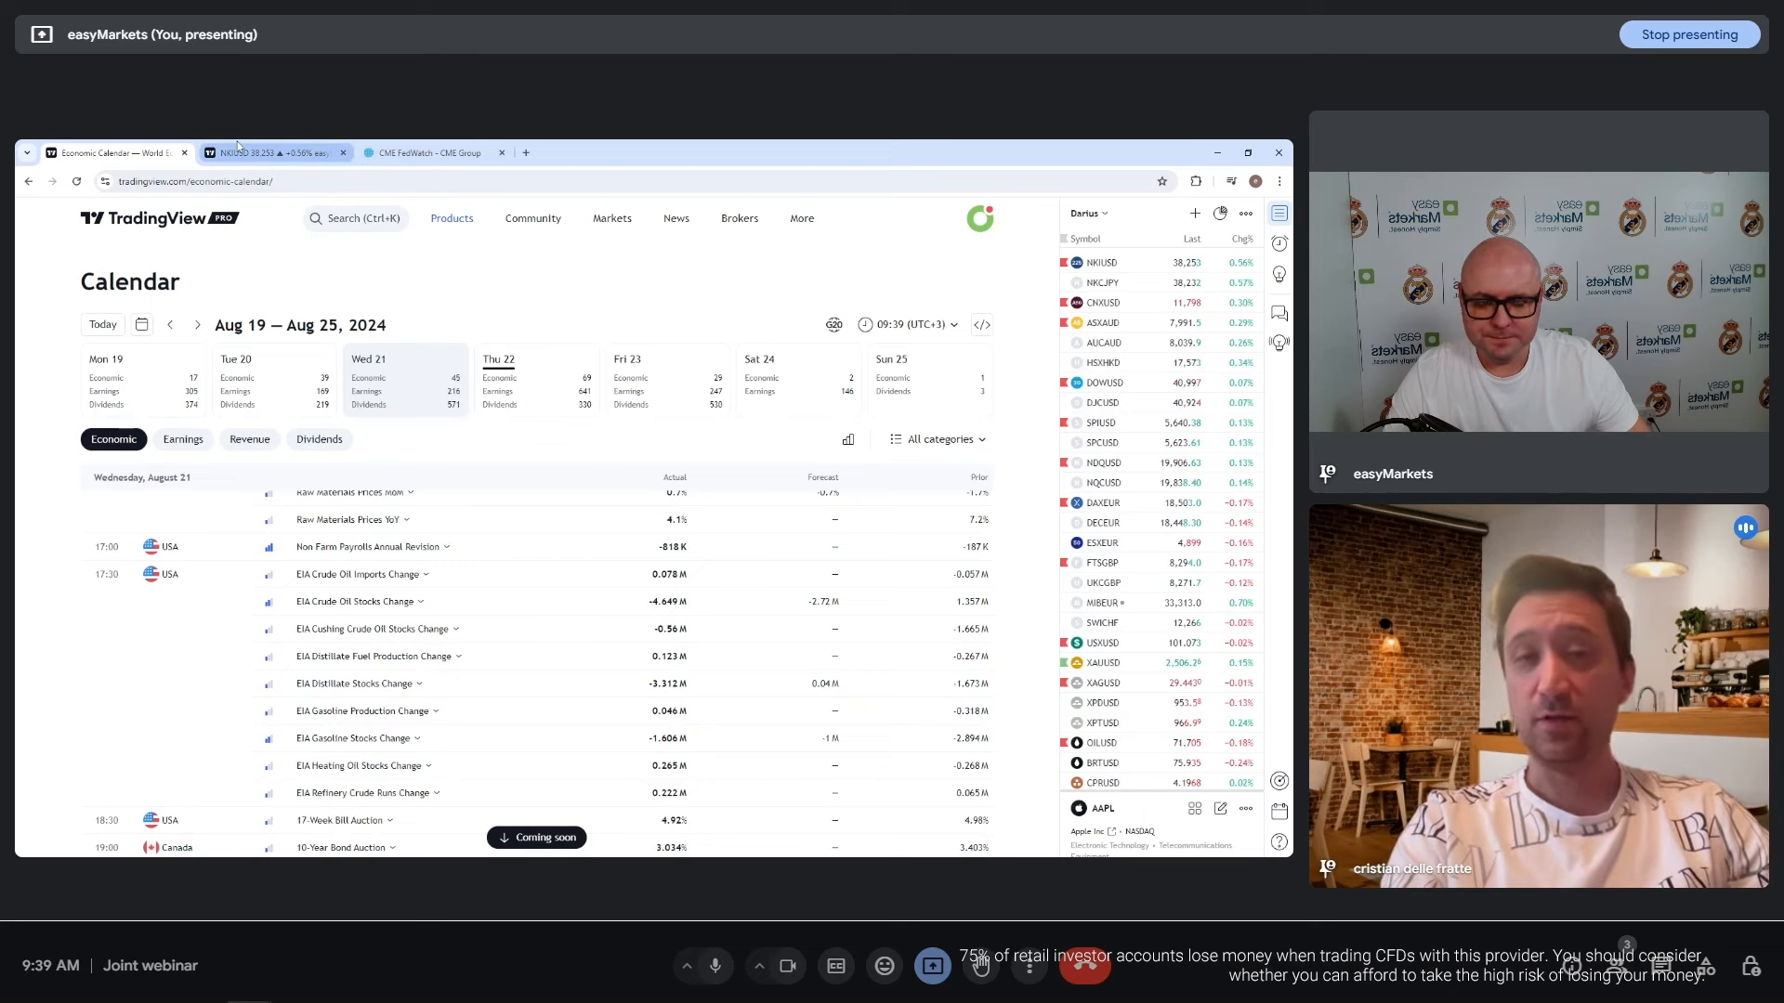
Check the Nikkei chart and FedWatch, then load DOWUSD and revisit FedWatch probabilities
left_click(273, 152)
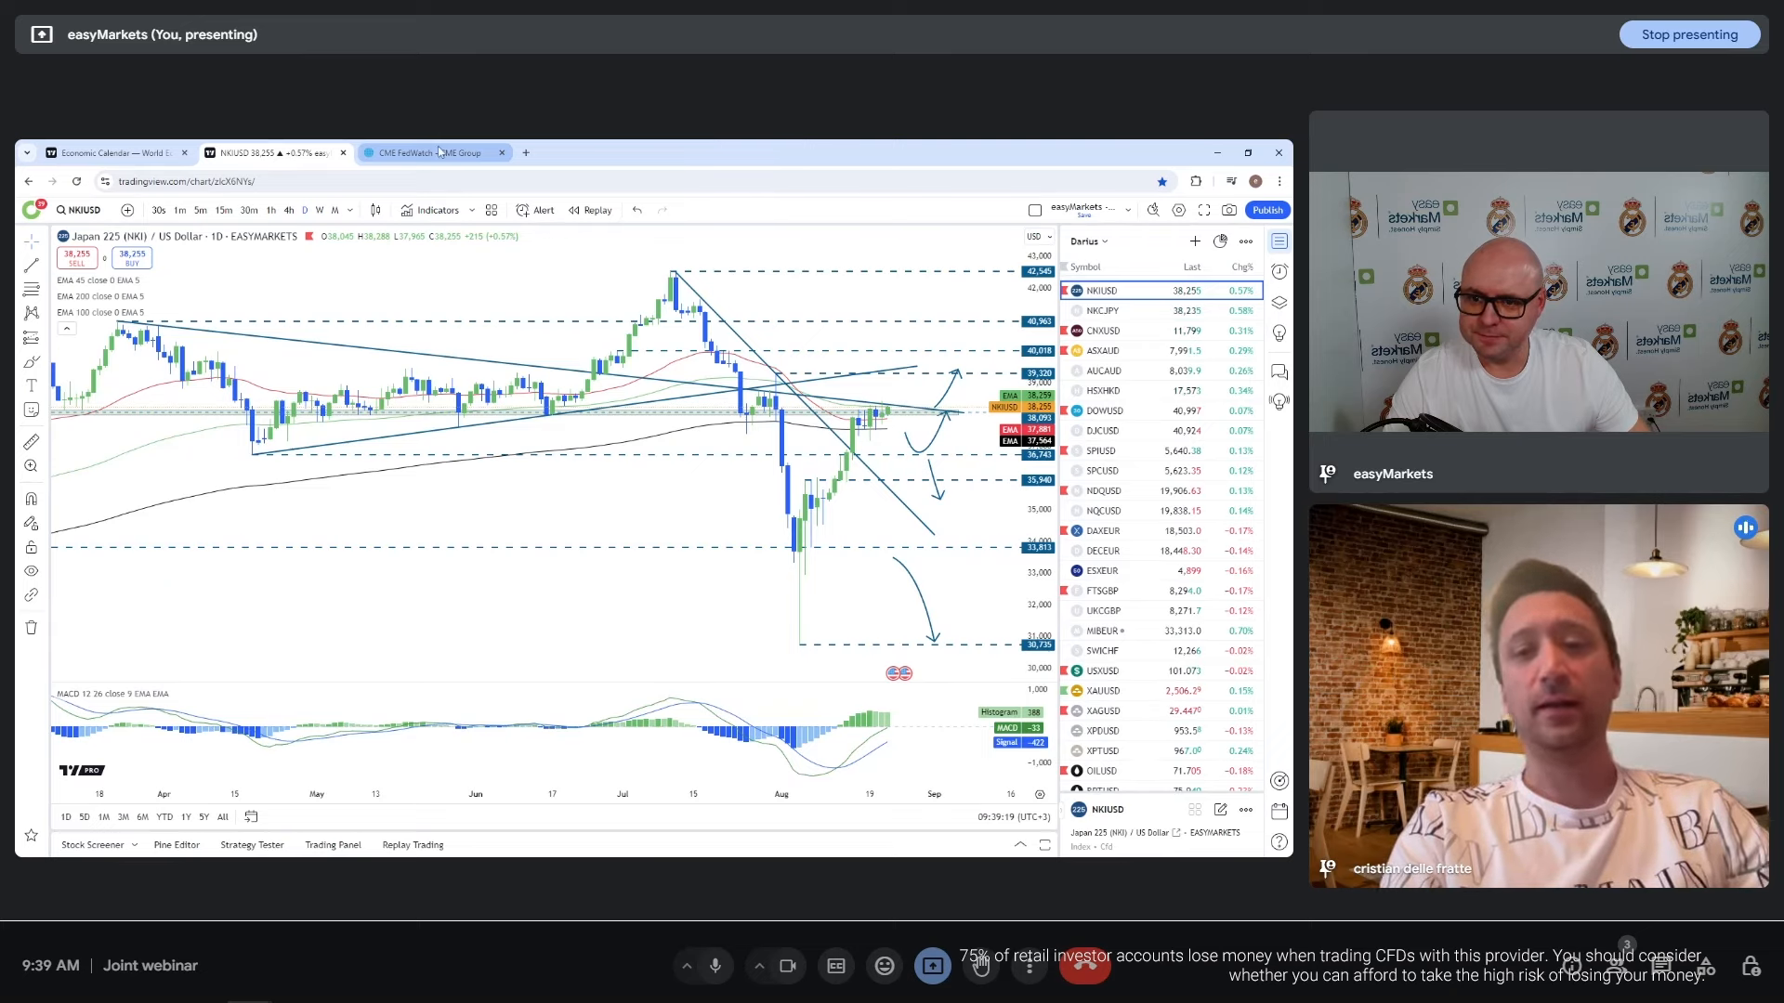
left_click(426, 152)
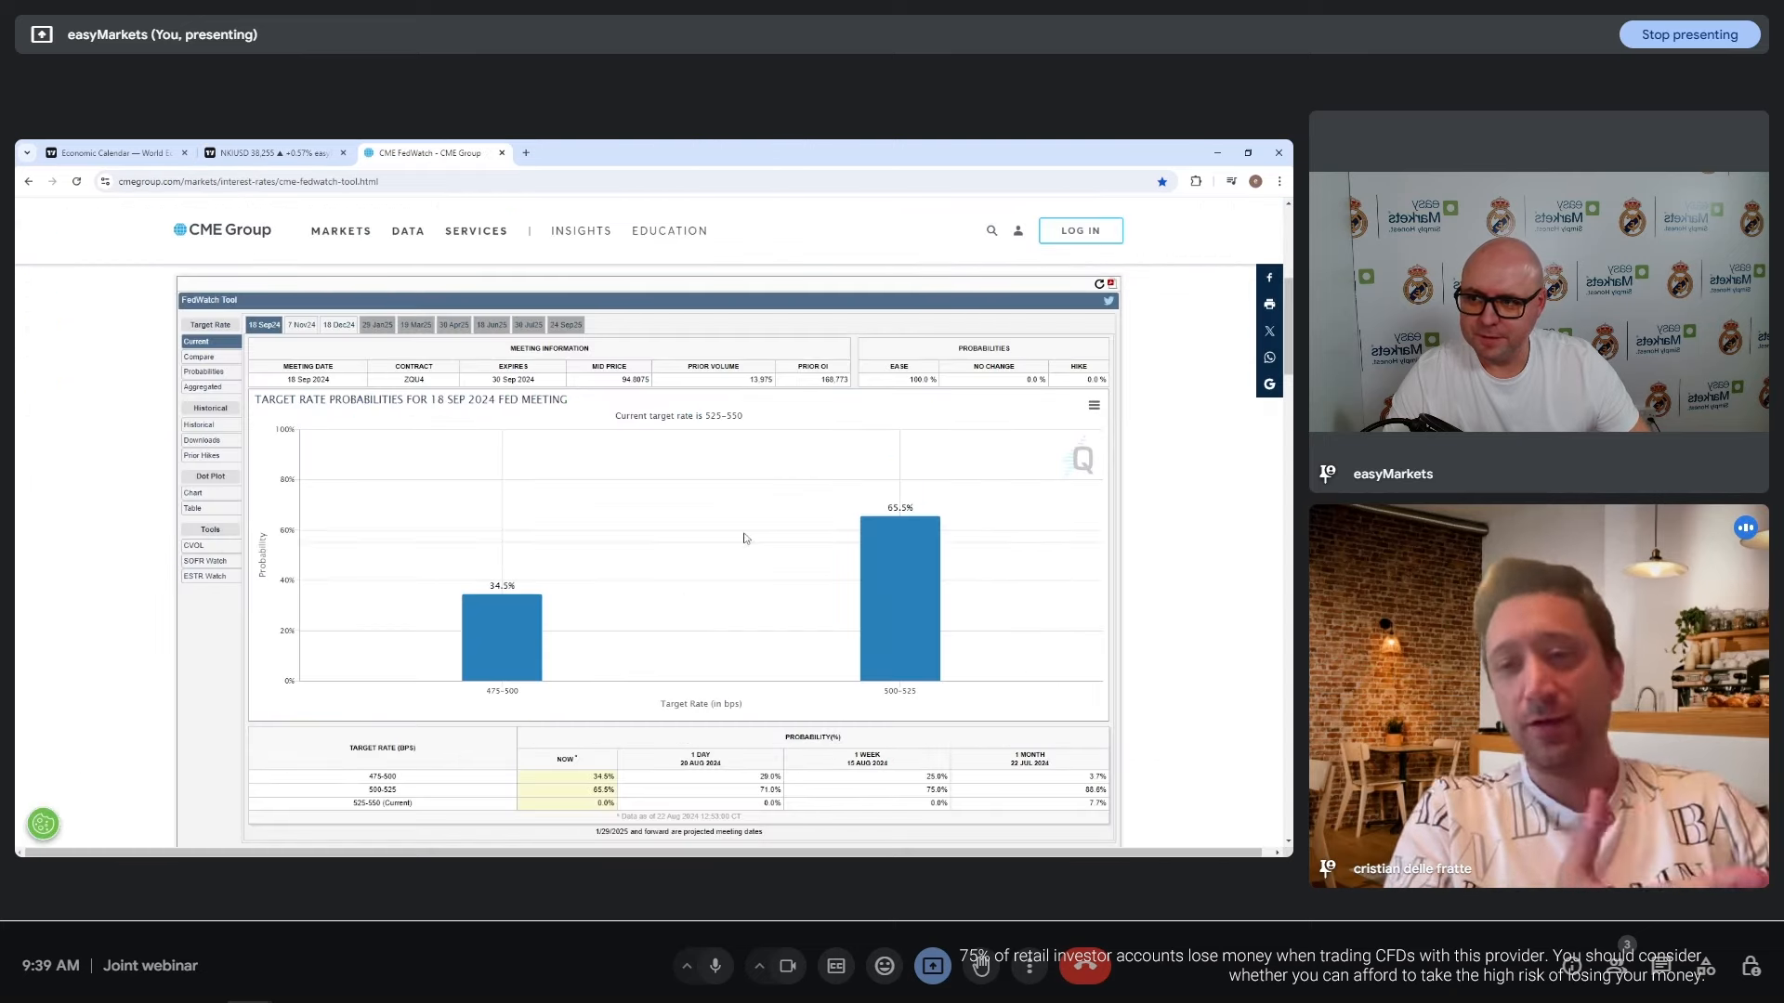
left_click(273, 151)
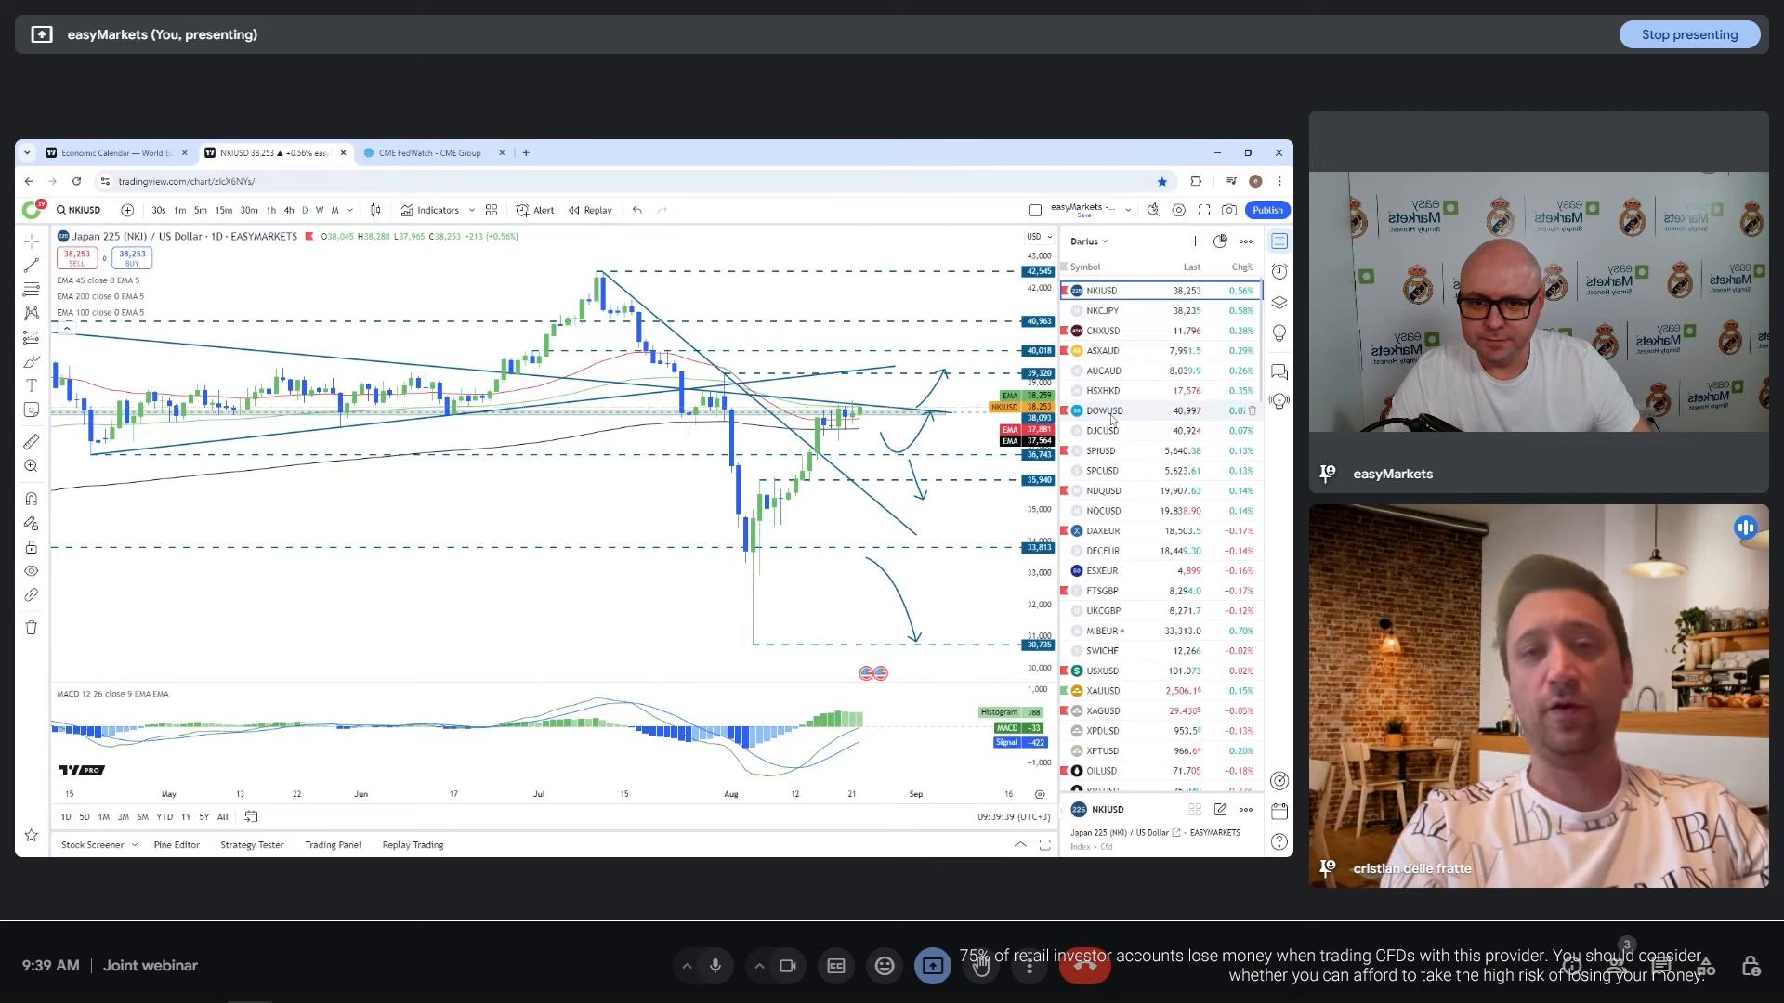
left_click(1104, 410)
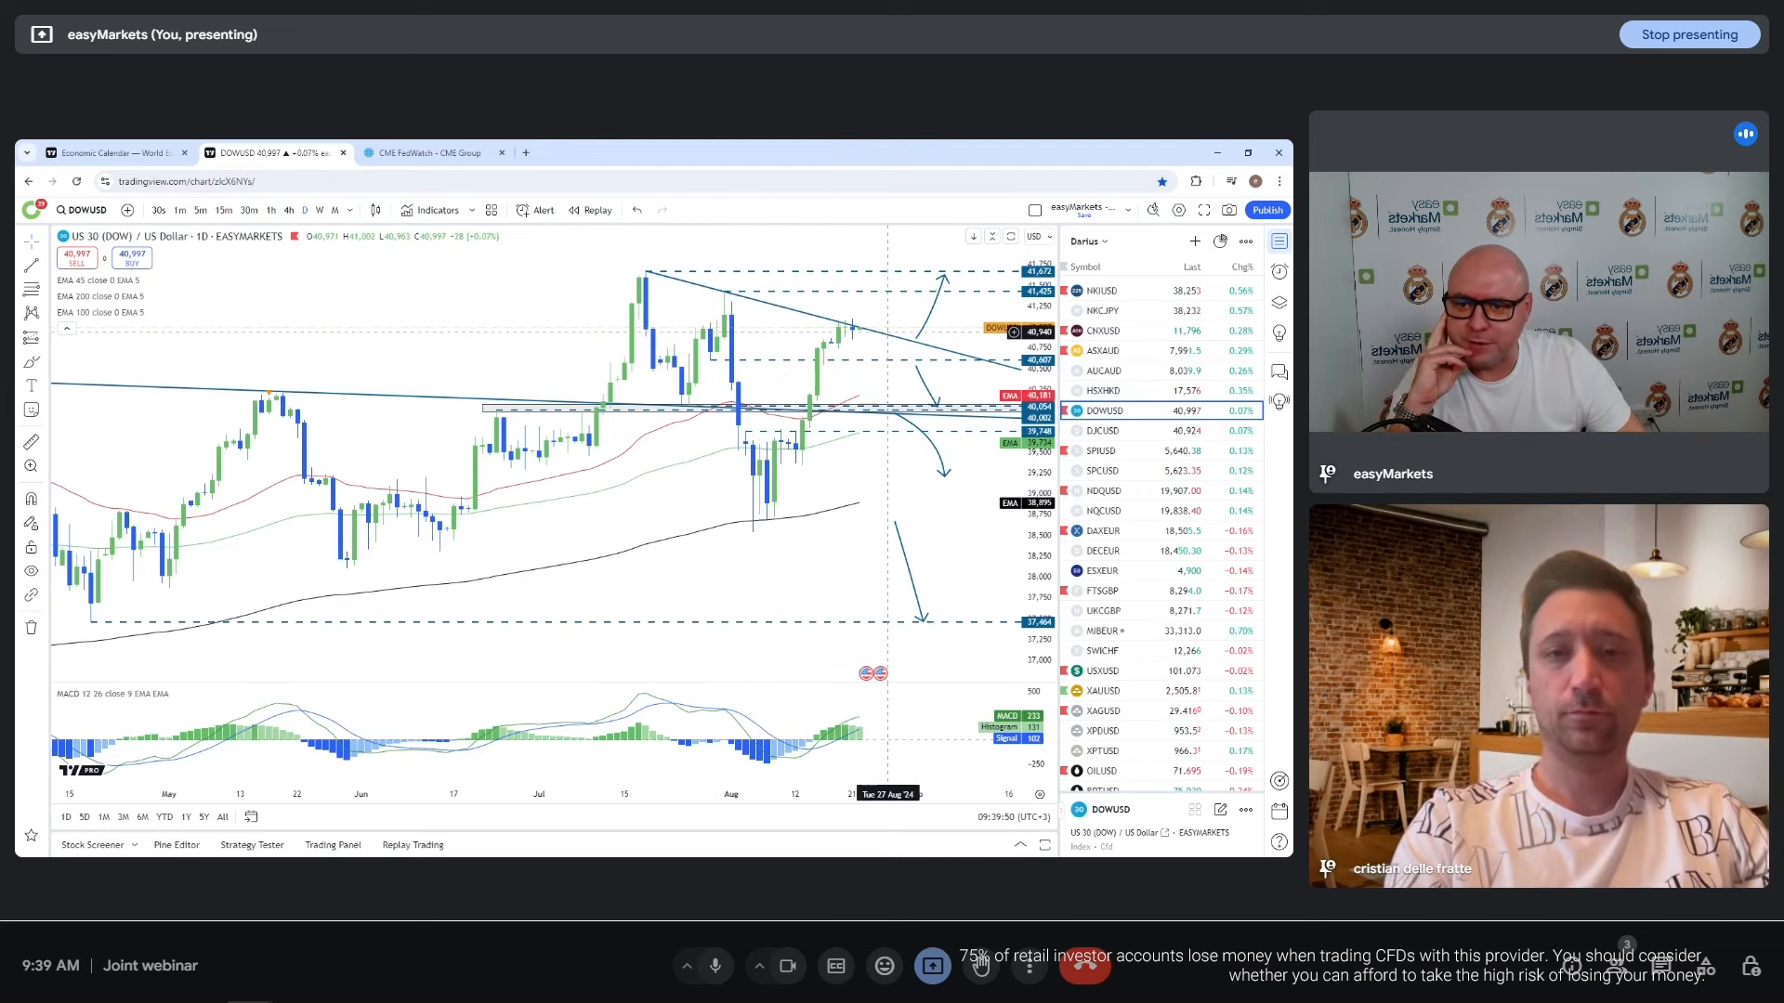
mouse_move(899, 347)
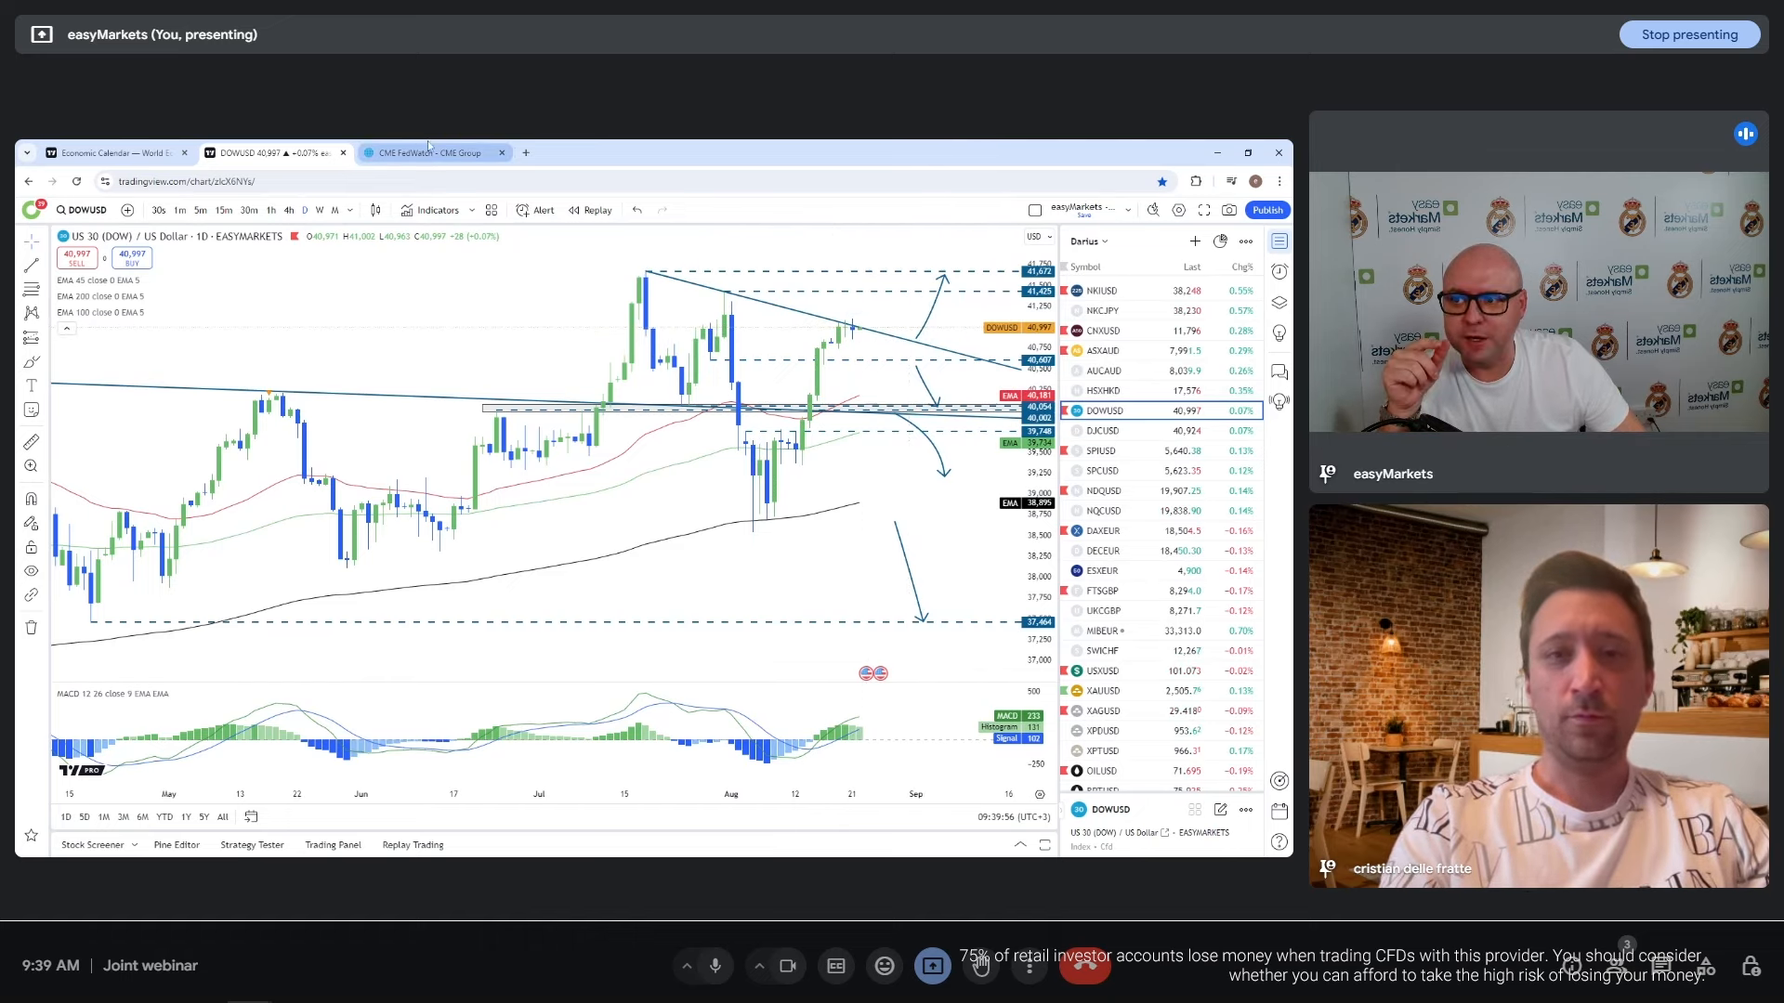
left_click(430, 151)
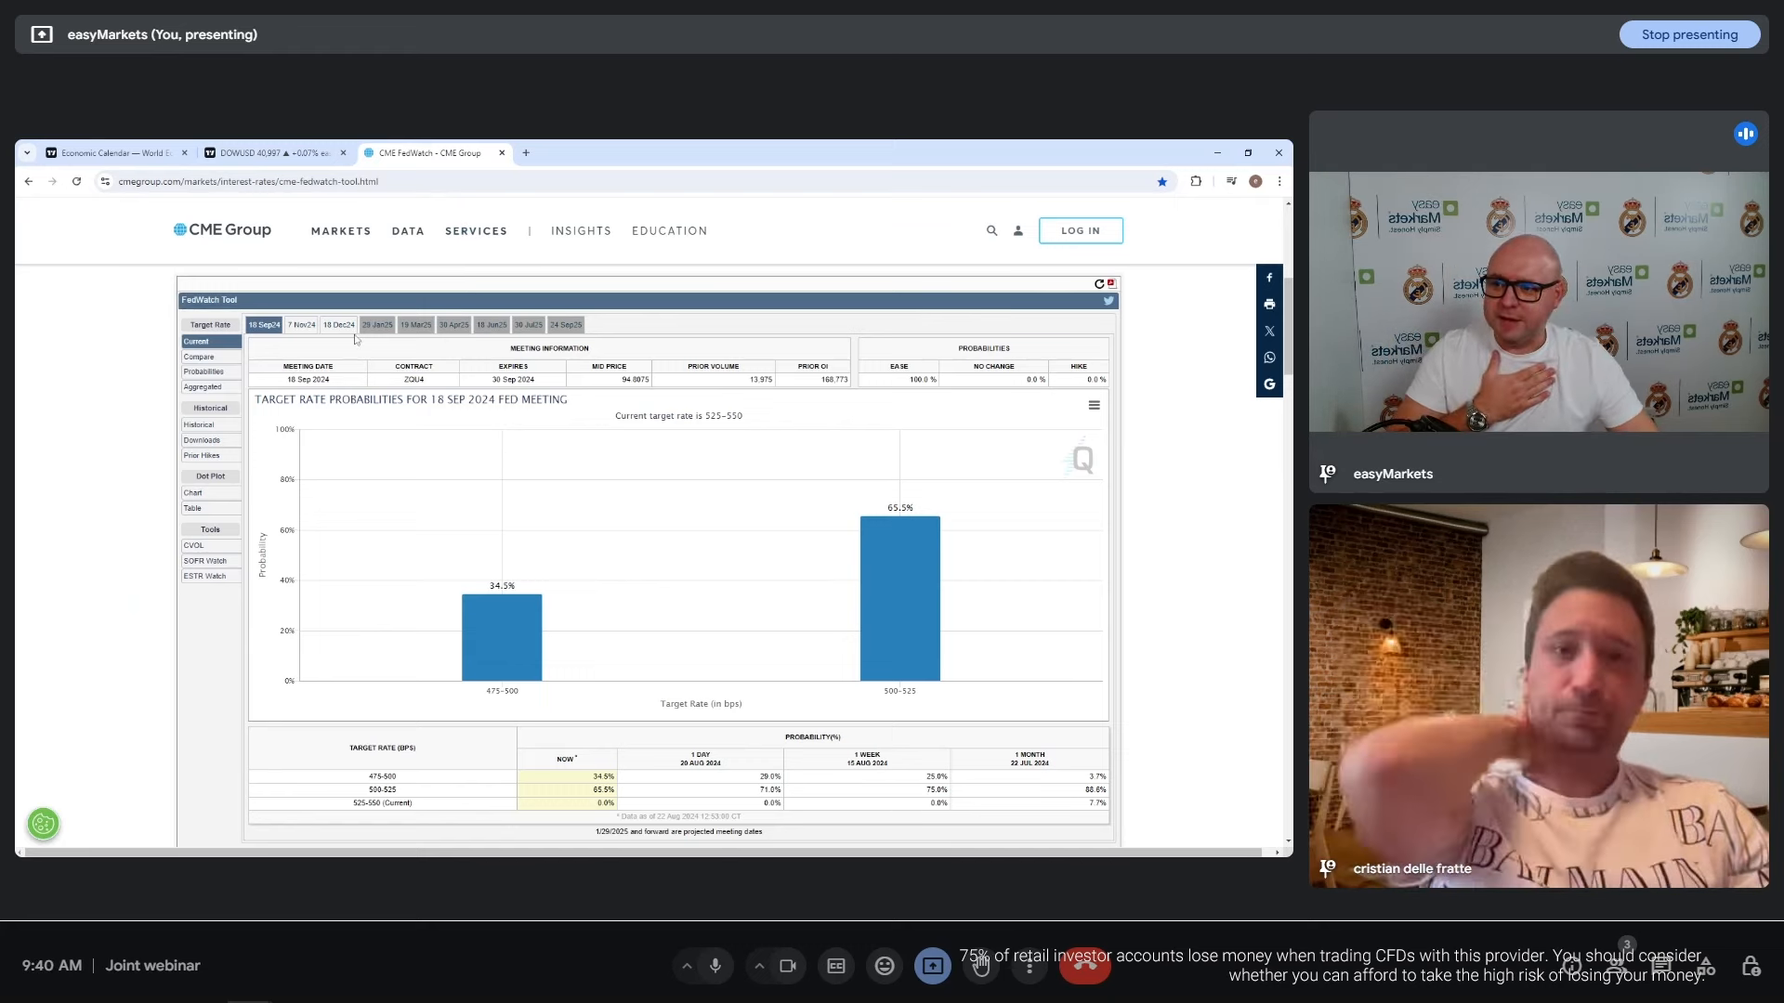
Review the 18 Dec 2024 meeting probability table, then go back to the DOWUSD chart
left_click(338, 324)
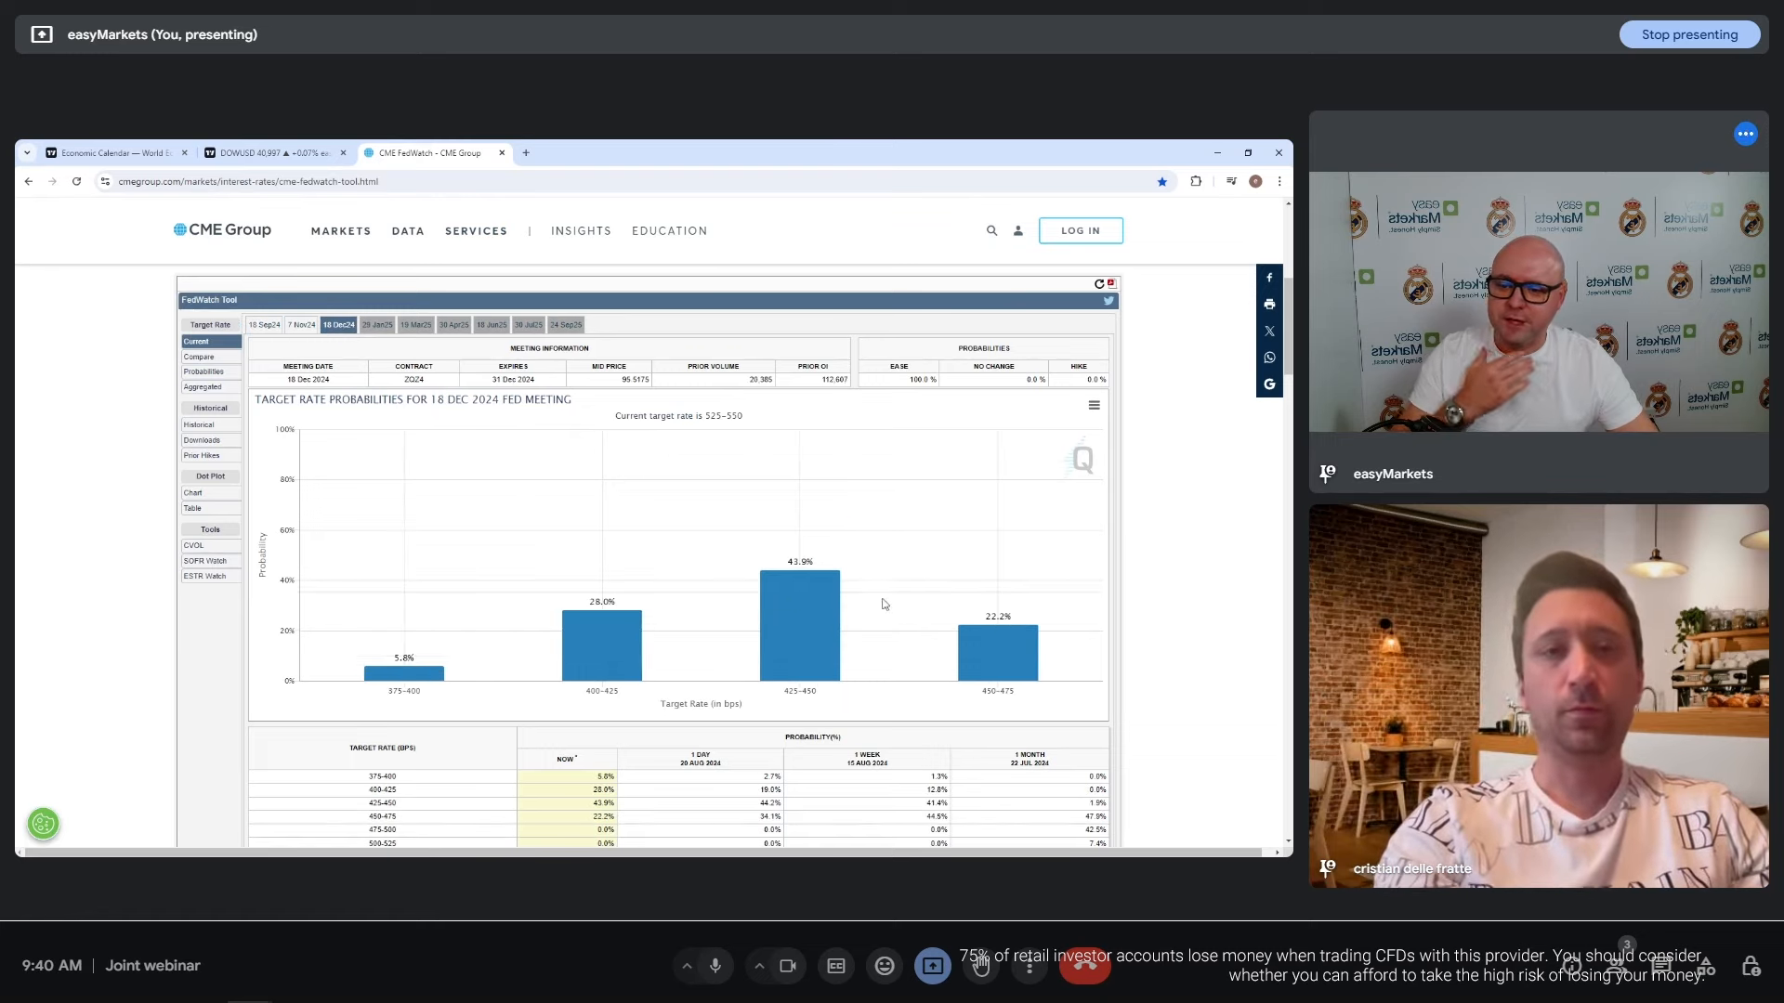
scroll("down", 3)
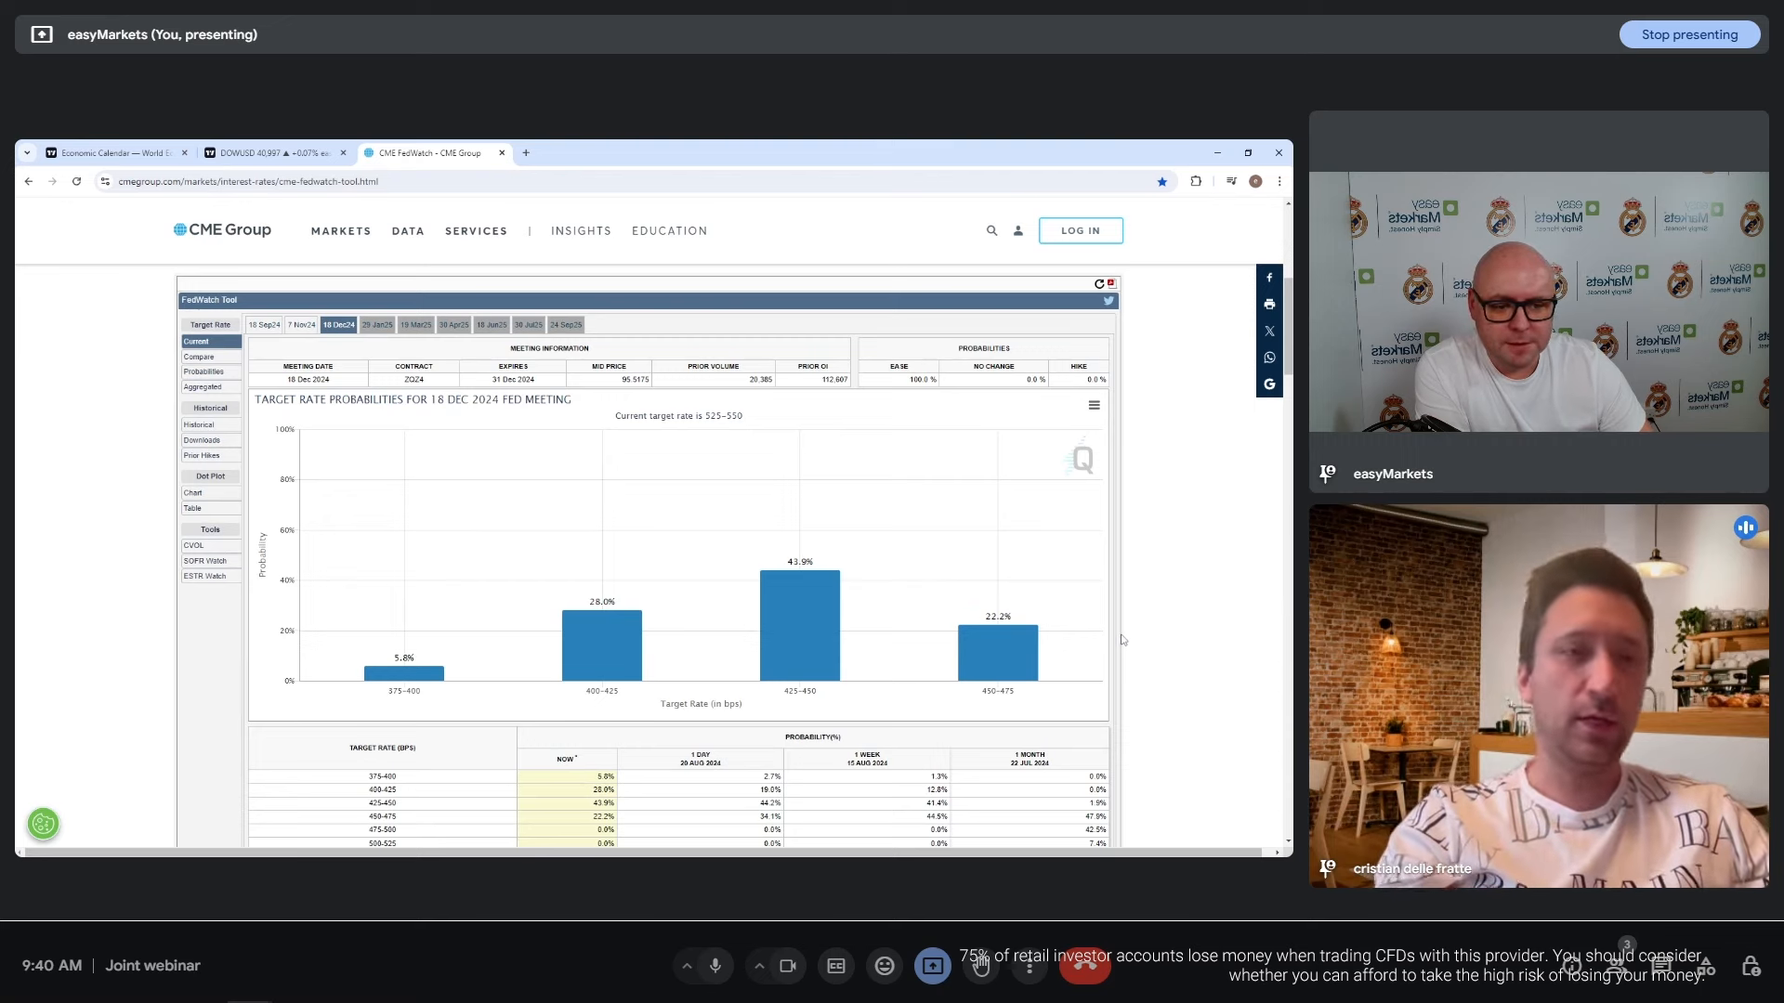
left_click(273, 151)
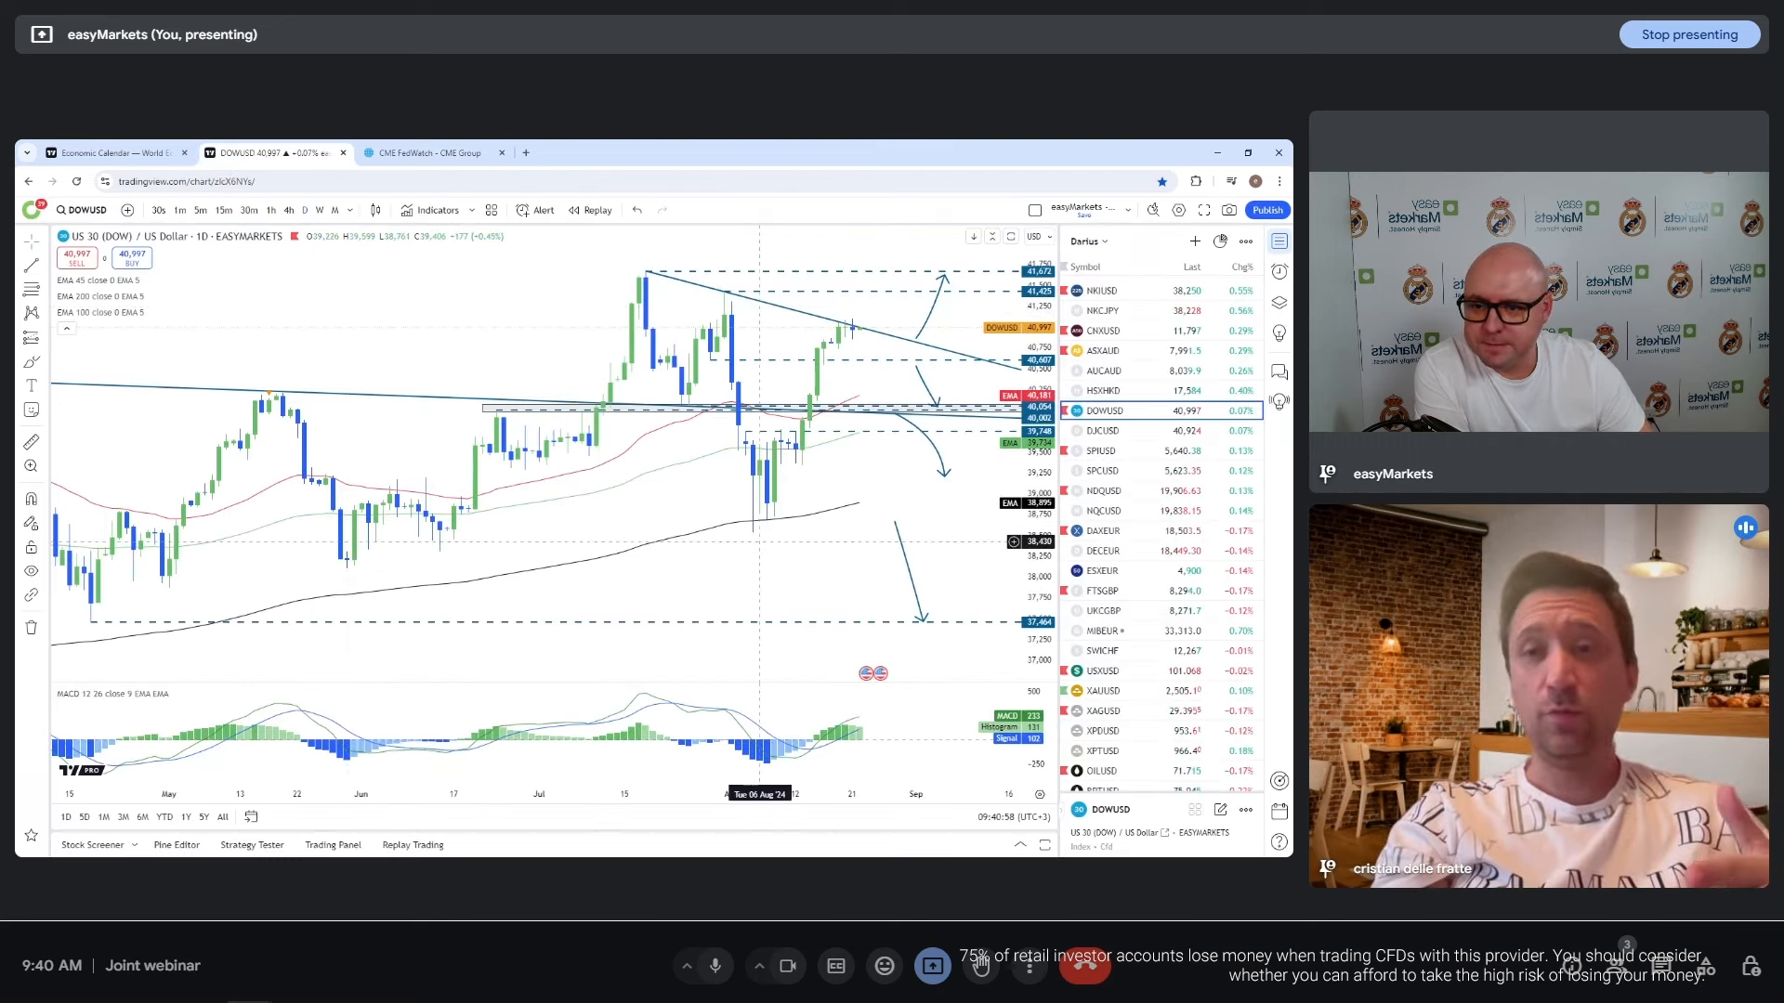
Mark the early-August Dow low near 38,543 with a horizontal ray, then deselect it
left_click(31, 279)
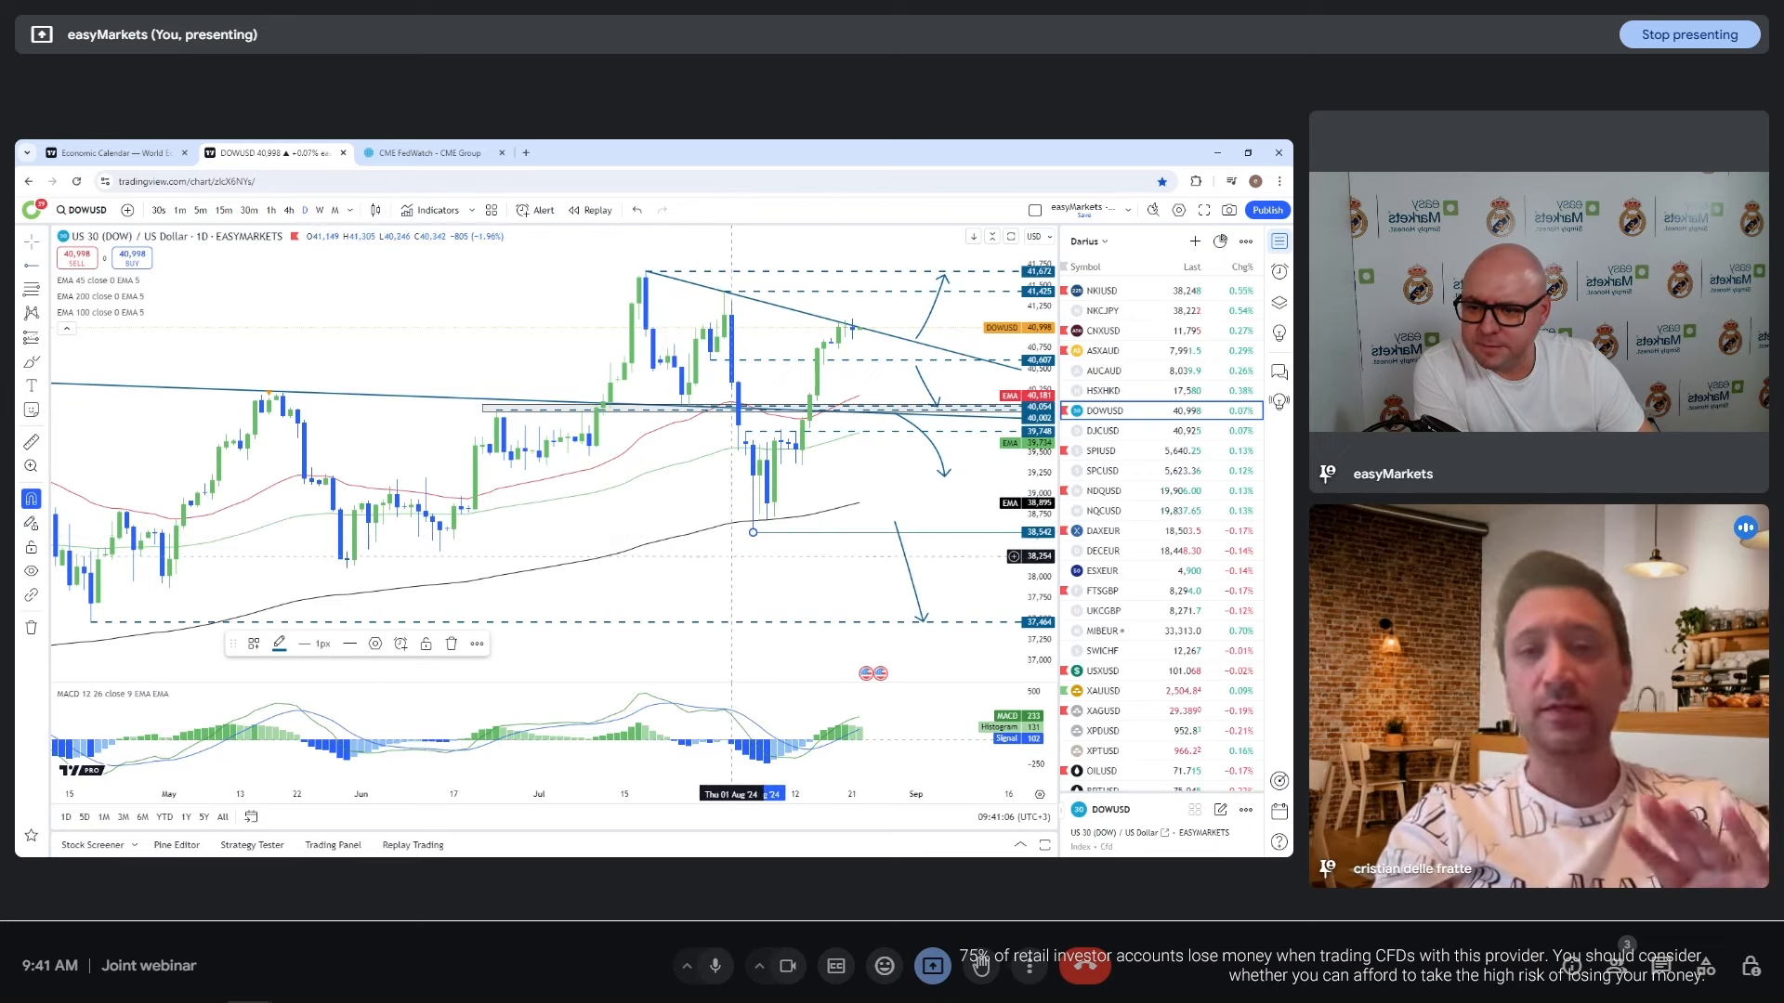
left_click(349, 643)
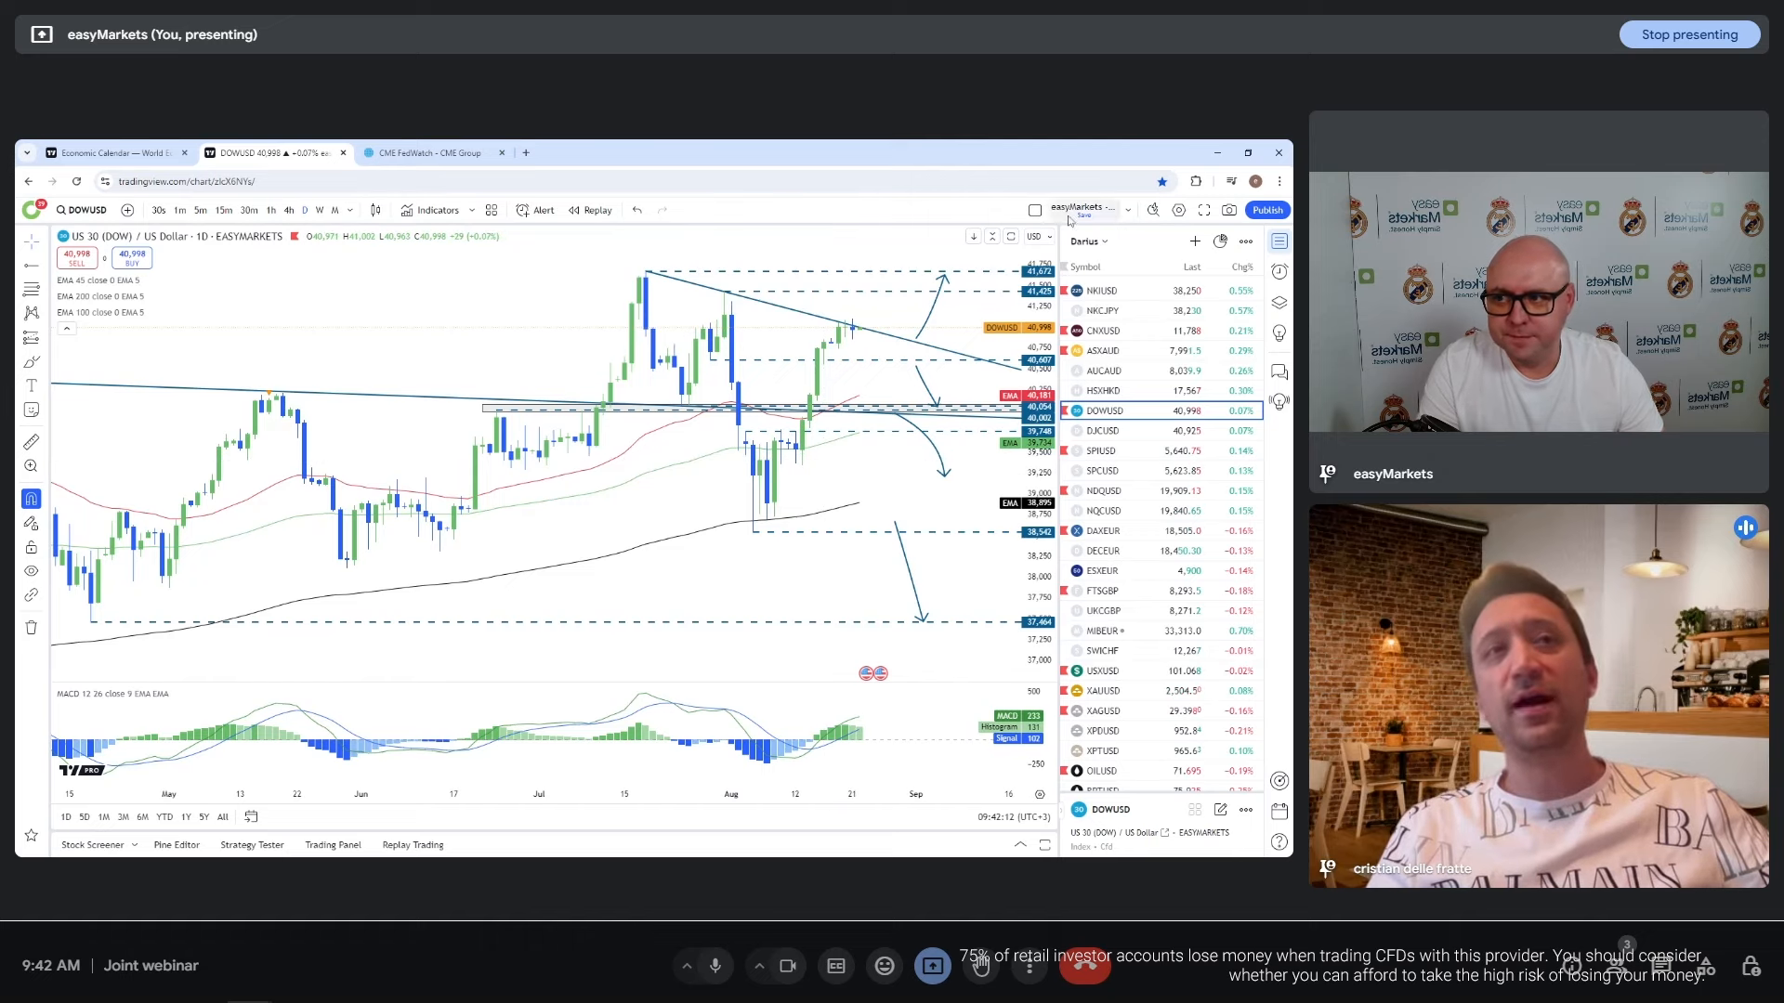
left_click(431, 153)
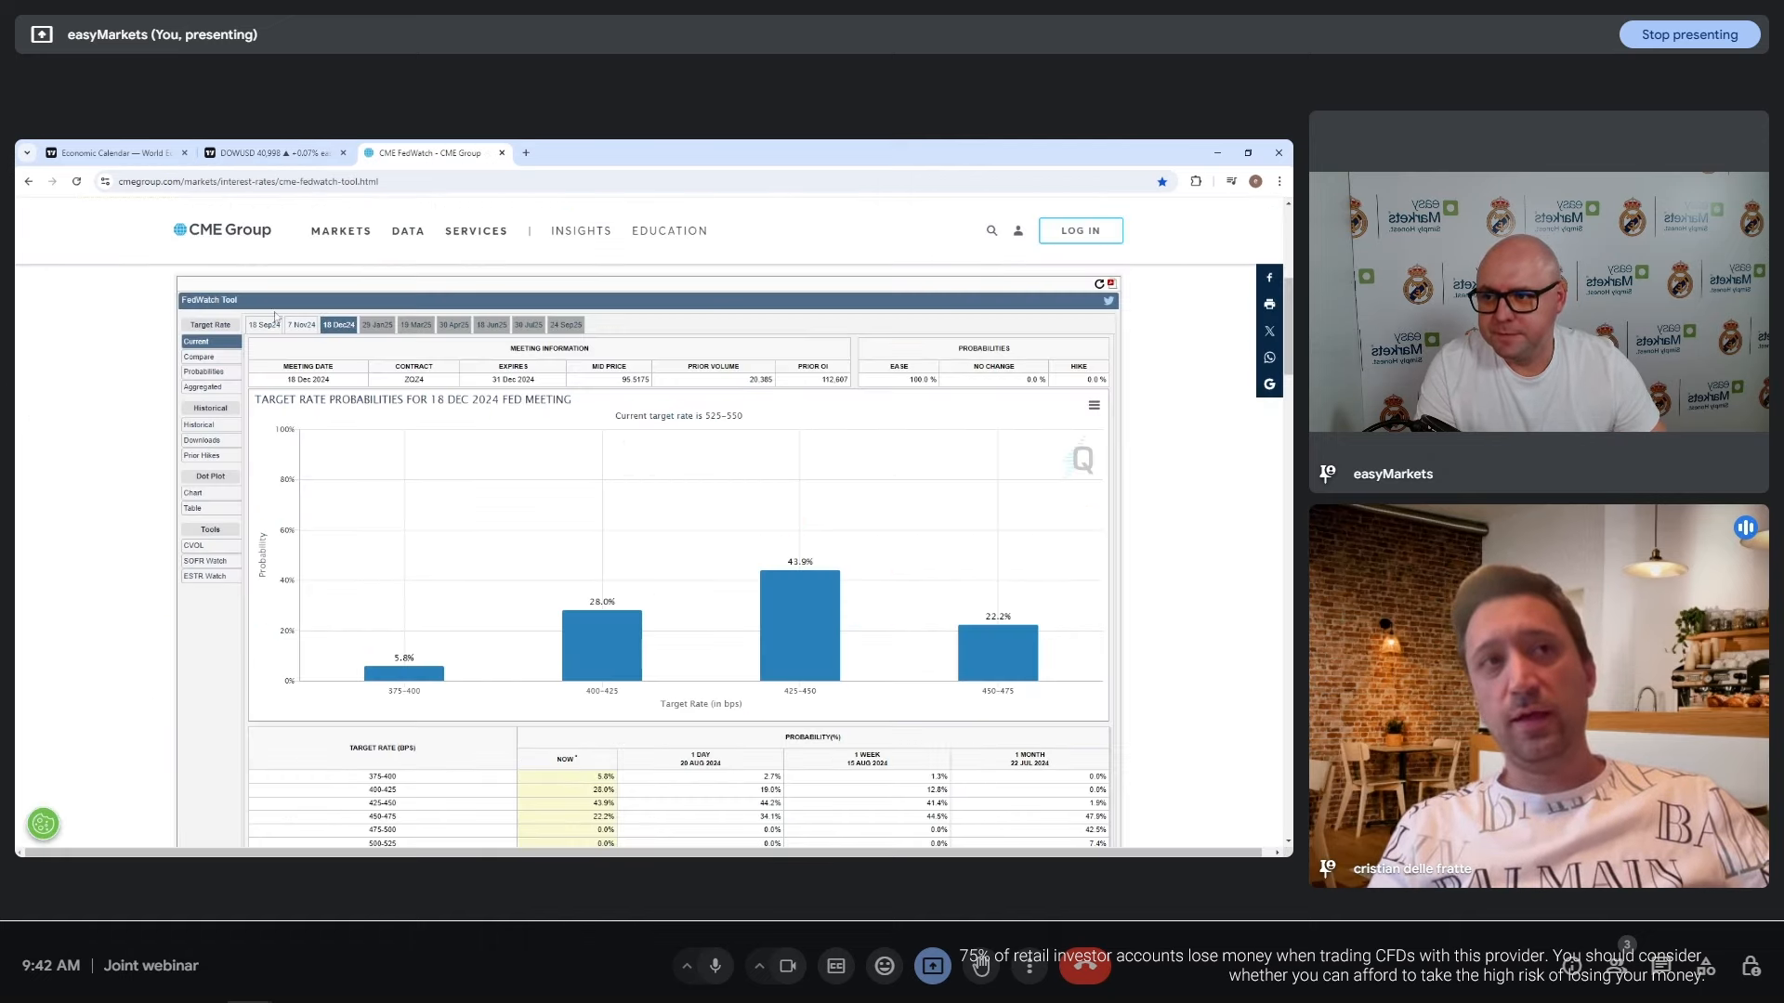
left_click(263, 324)
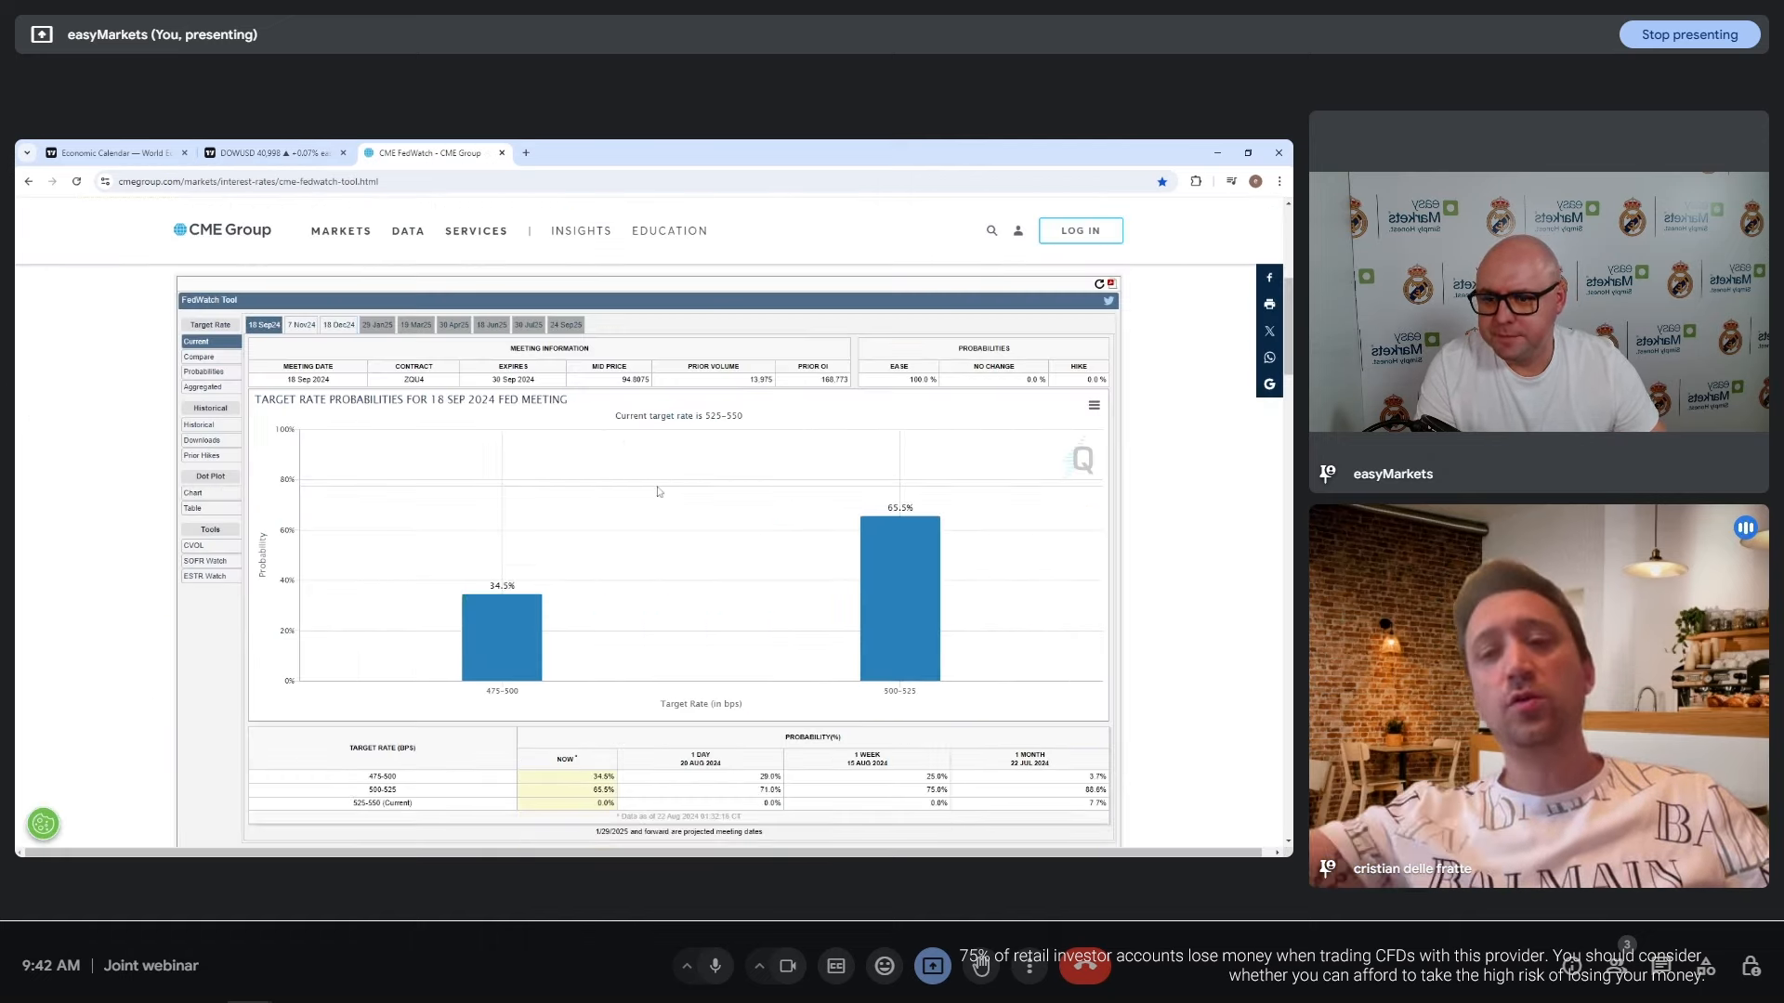
mouse_move(678, 478)
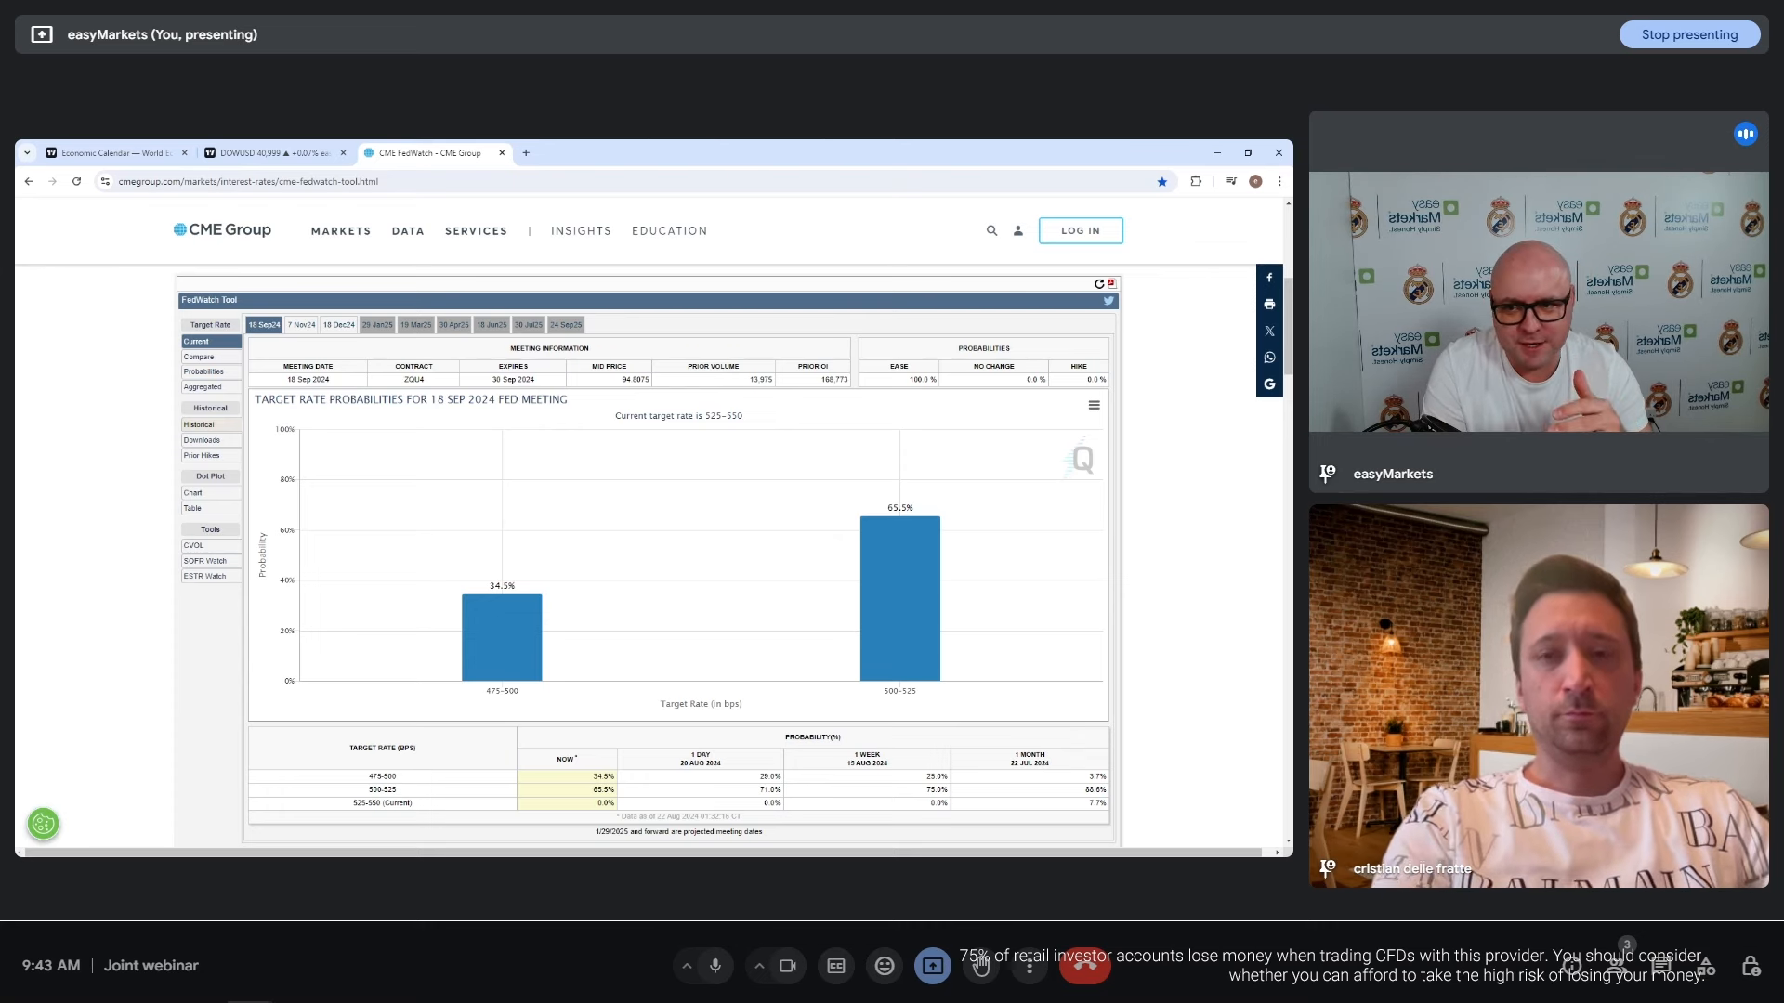
left_click(273, 152)
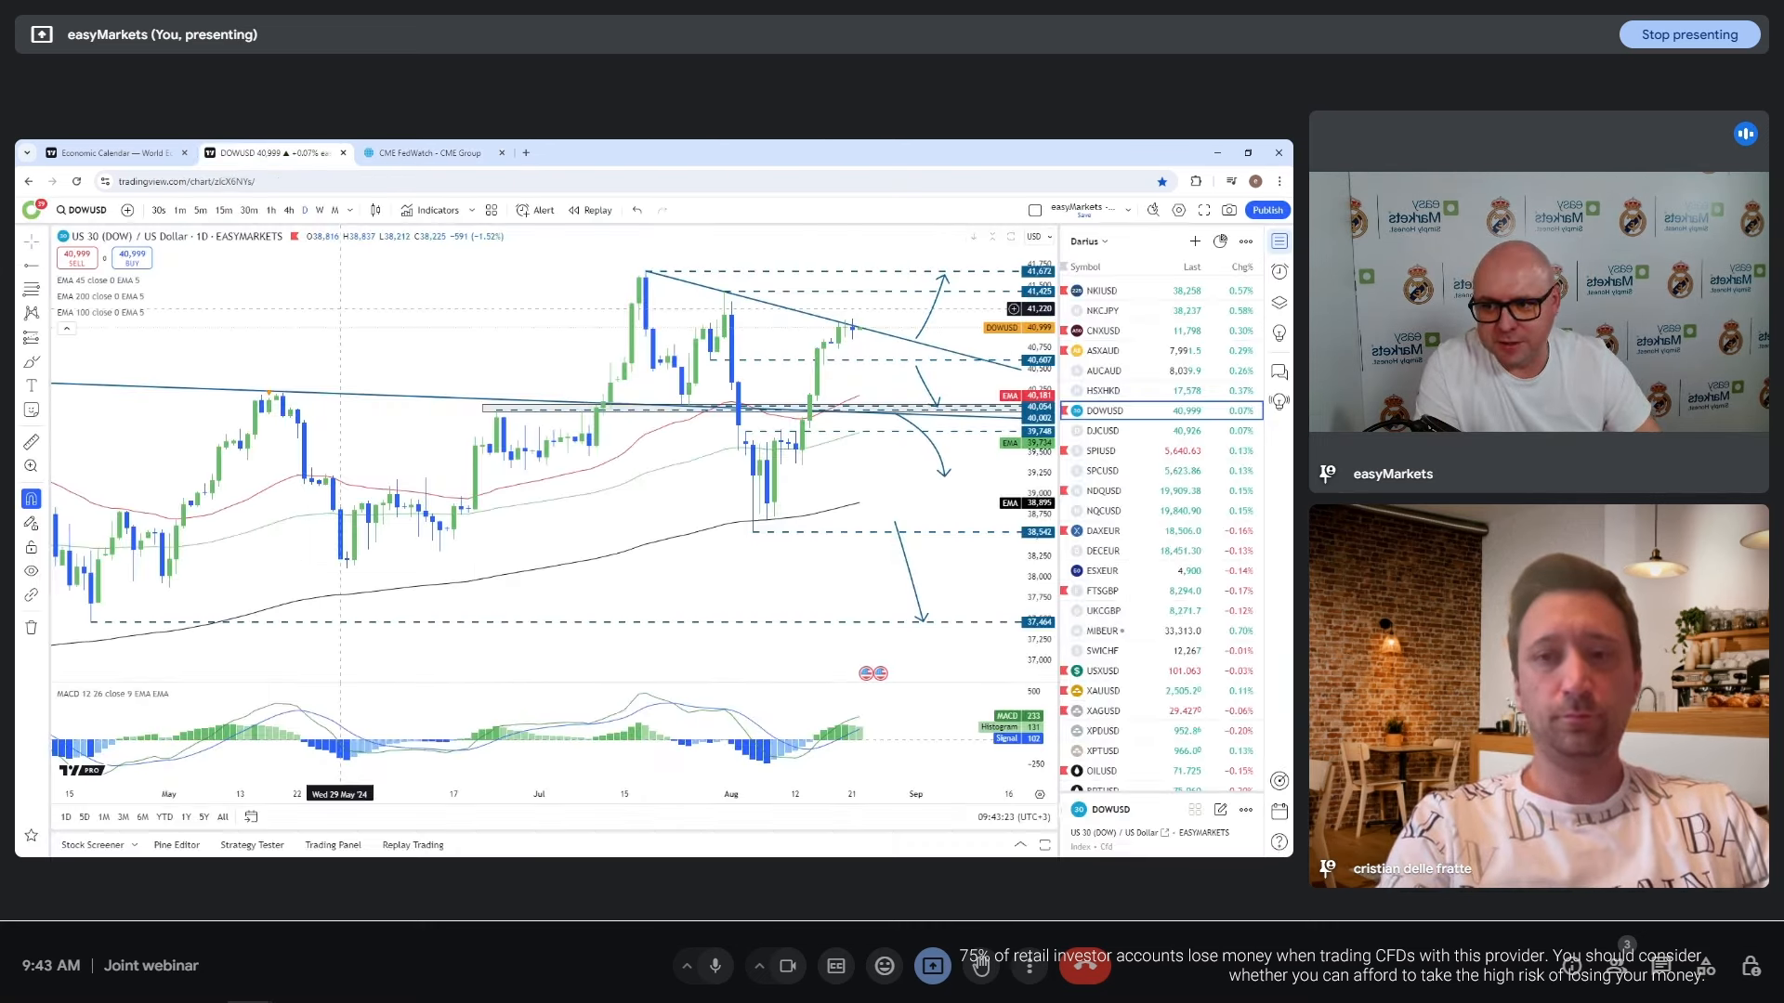